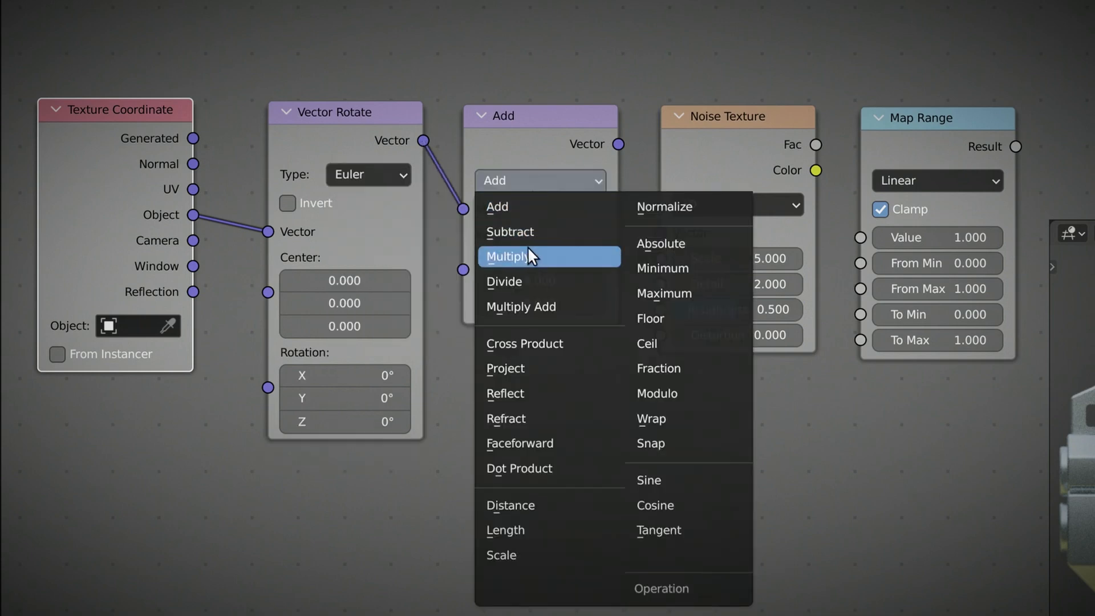
Switch the Vector Math node to Multiply and wire it into the noise-driven bump chain
{"action": "left_click", "coordinate": [506, 257]}
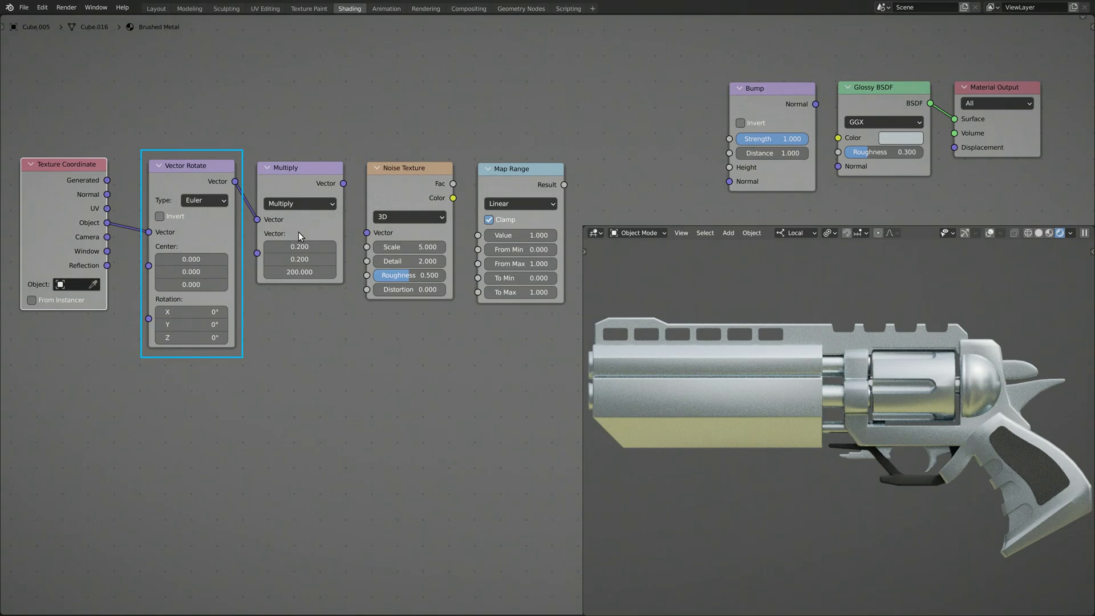
{"action": "left_click", "coordinate": [299, 167]}
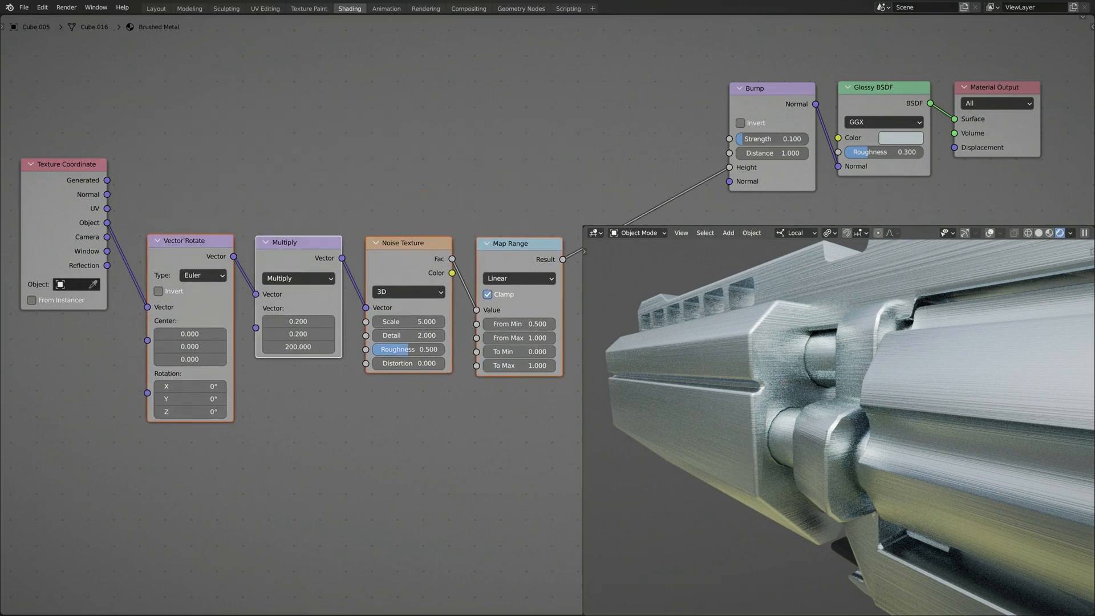
{"action": "left_click", "coordinate": [297, 278]}
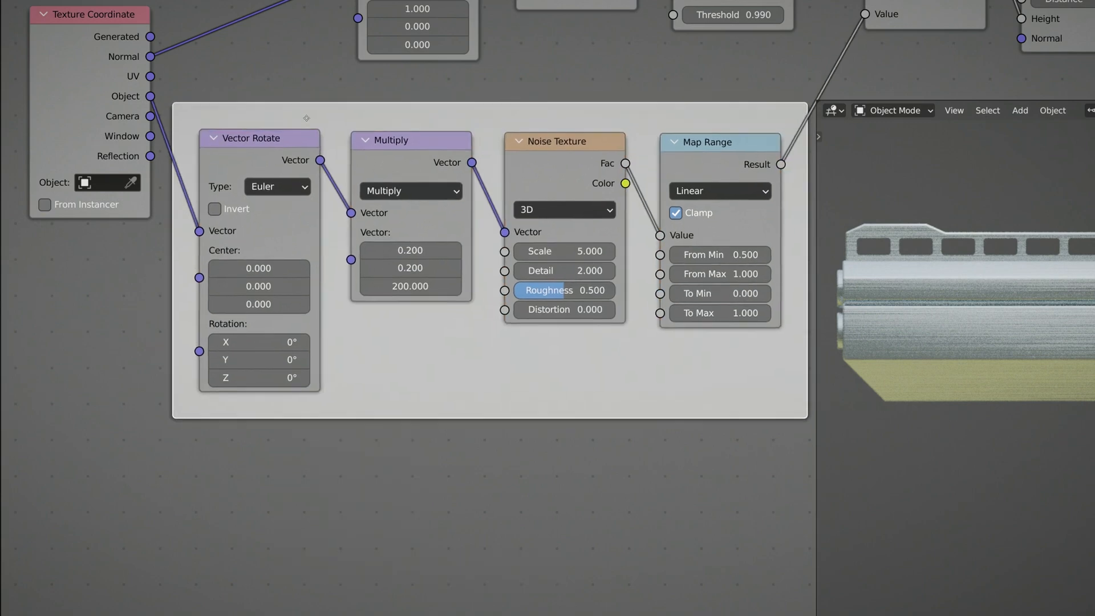
Name the frame around the brushed-texture nodes 'Brushed'
{"action": "type", "text": "Brushed"}
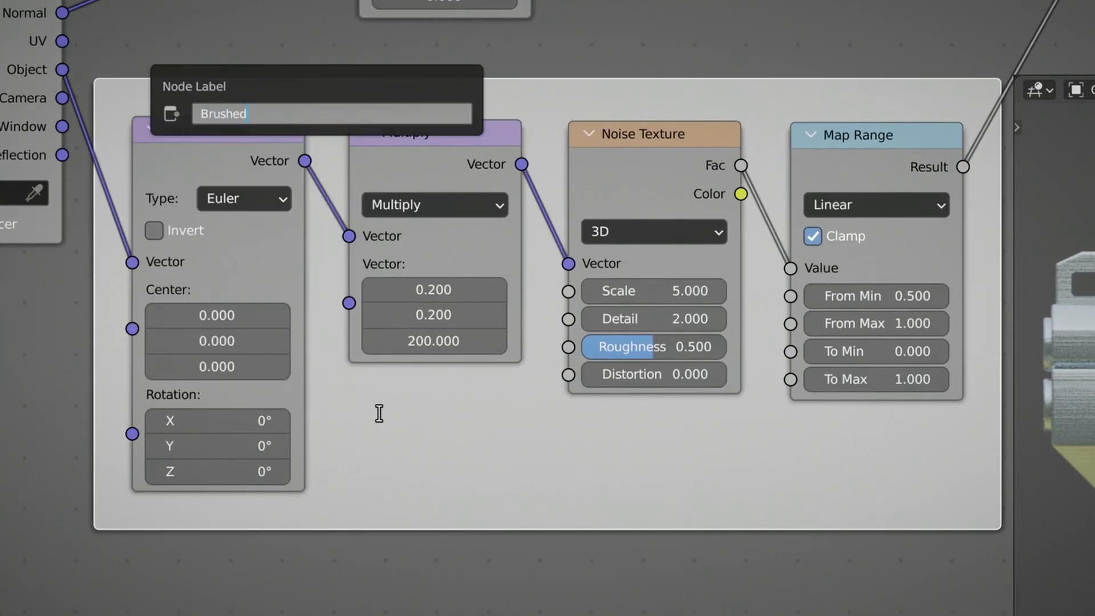